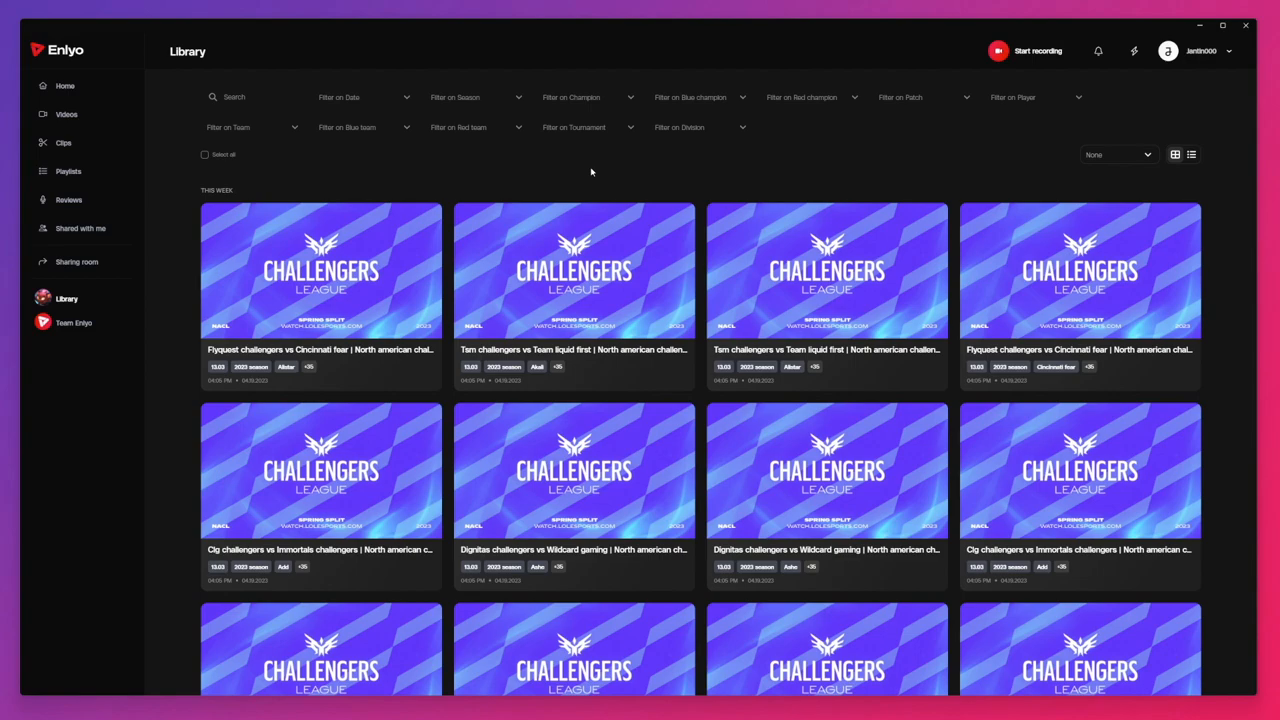
mouse_move(588, 97)
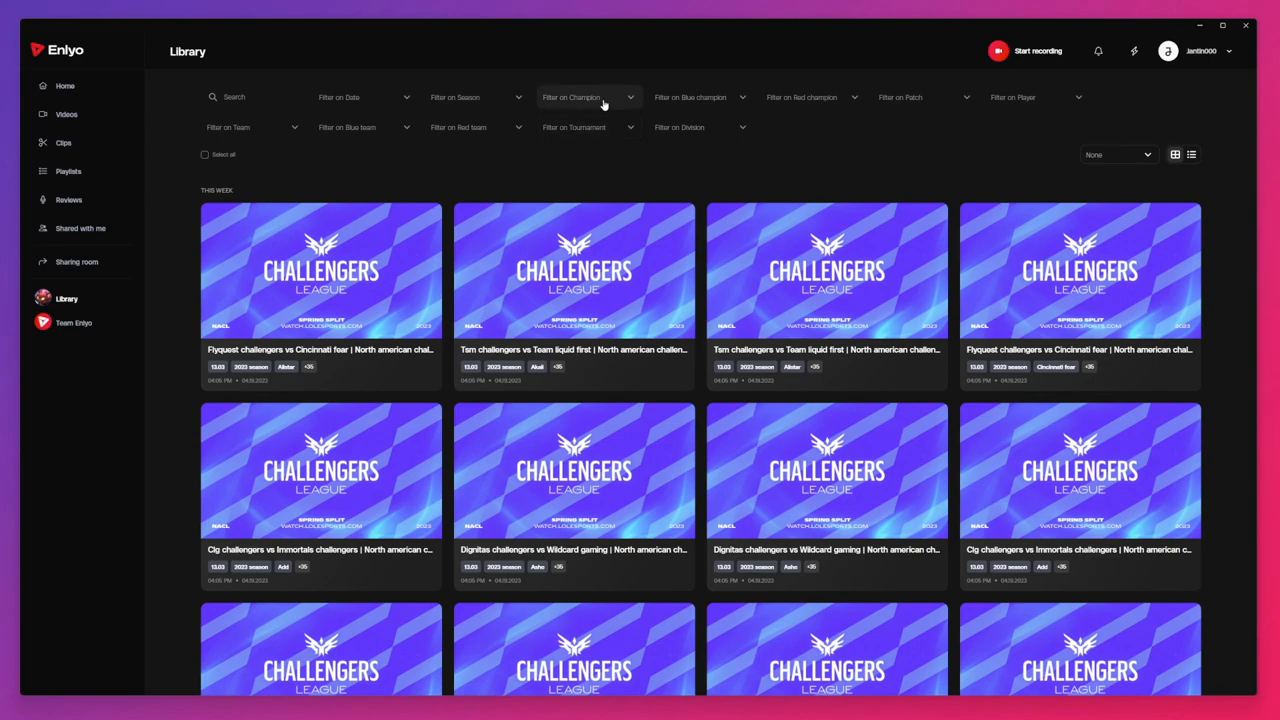
Filter the library to Akali and bring the TSM Challengers vs Team Liquid first match into the analysis view
left_click(588, 97)
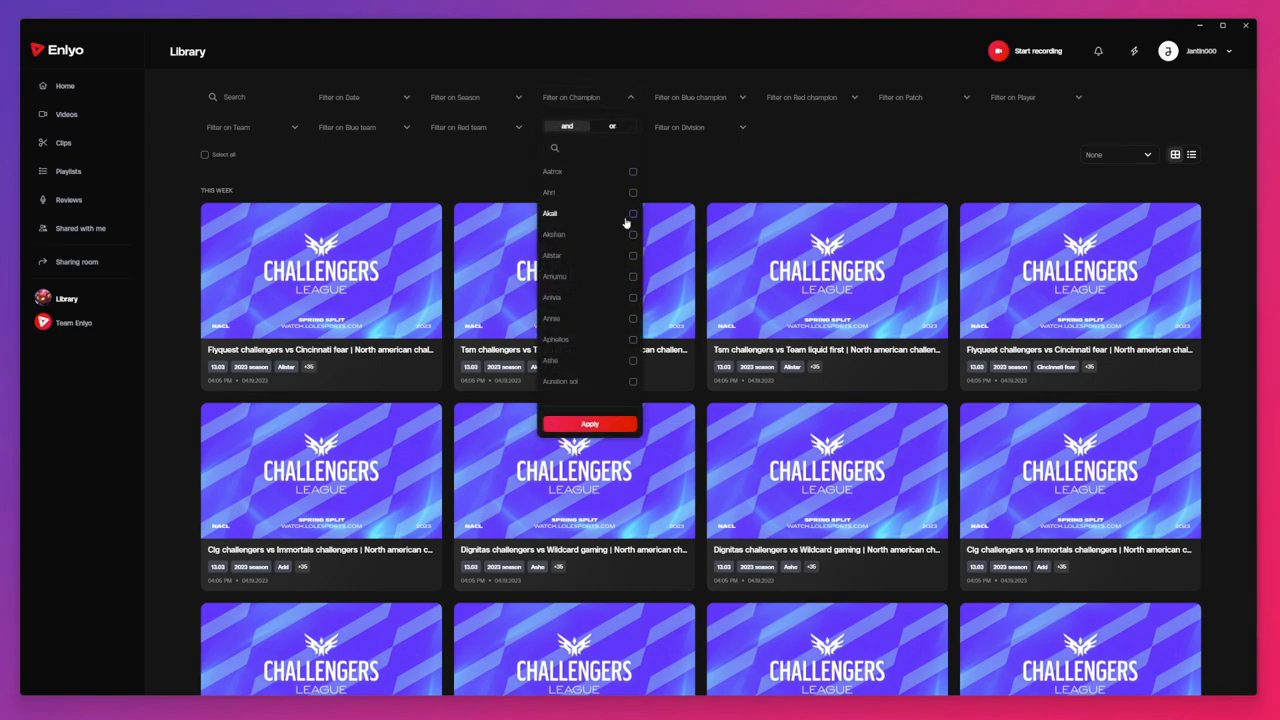
left_click(589, 423)
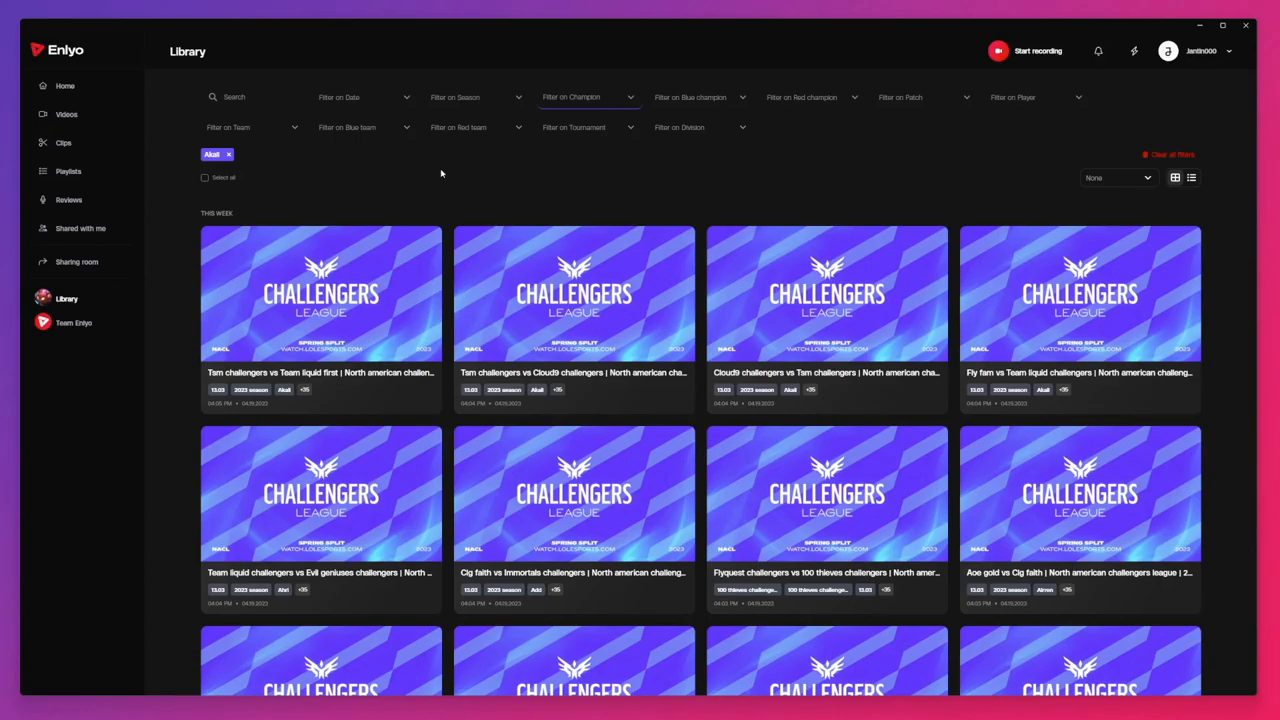
left_click(320, 293)
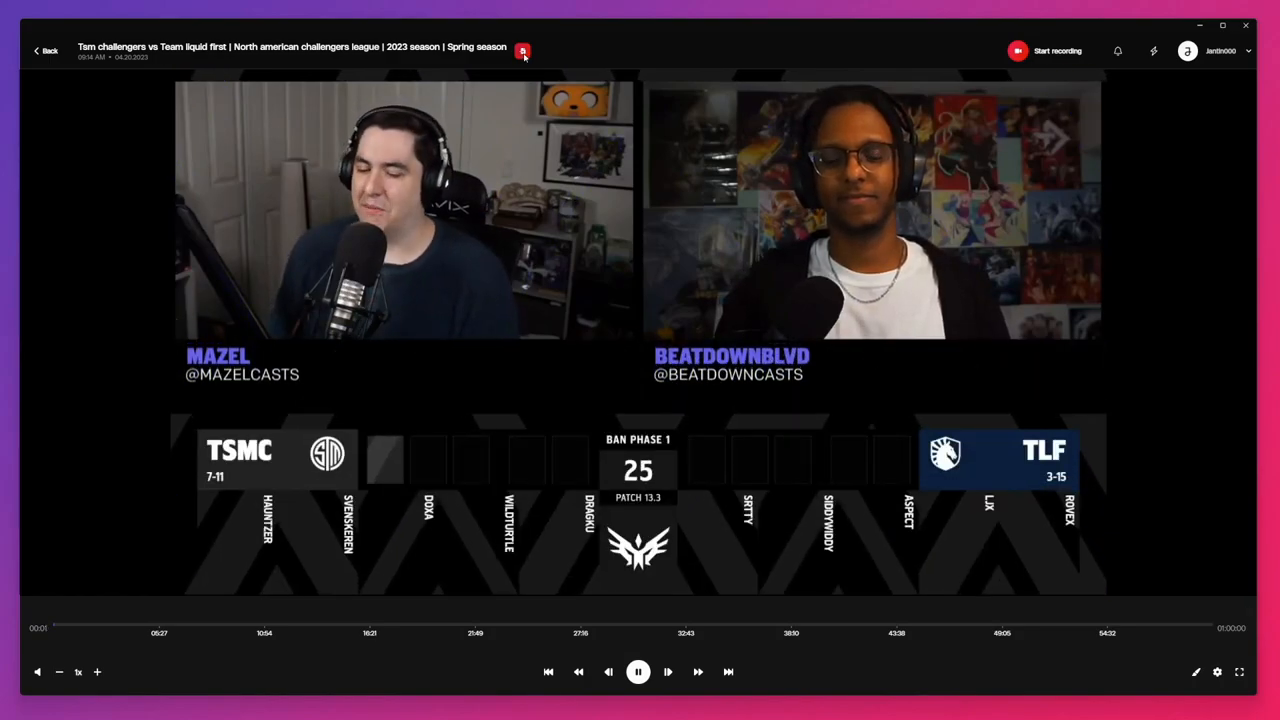
left_click(522, 51)
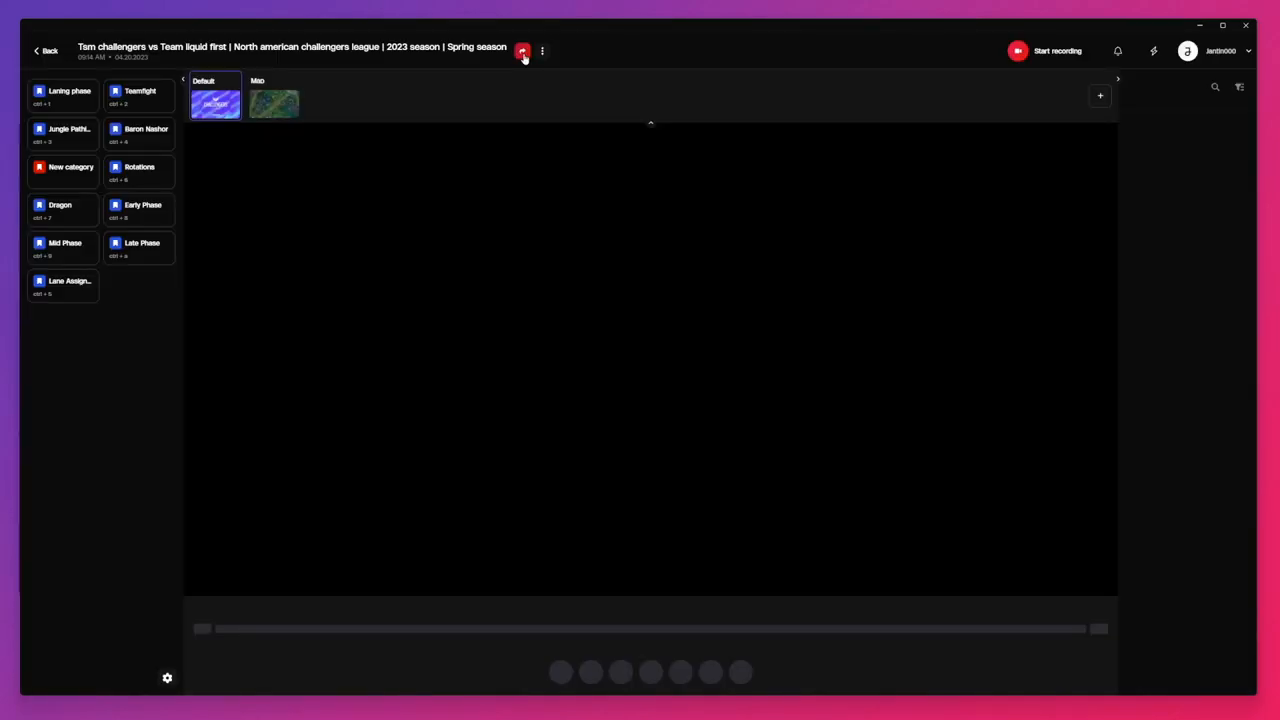
Tag a Laning phase clip from 27:36 to 27:48, then pause the match
left_click(522, 51)
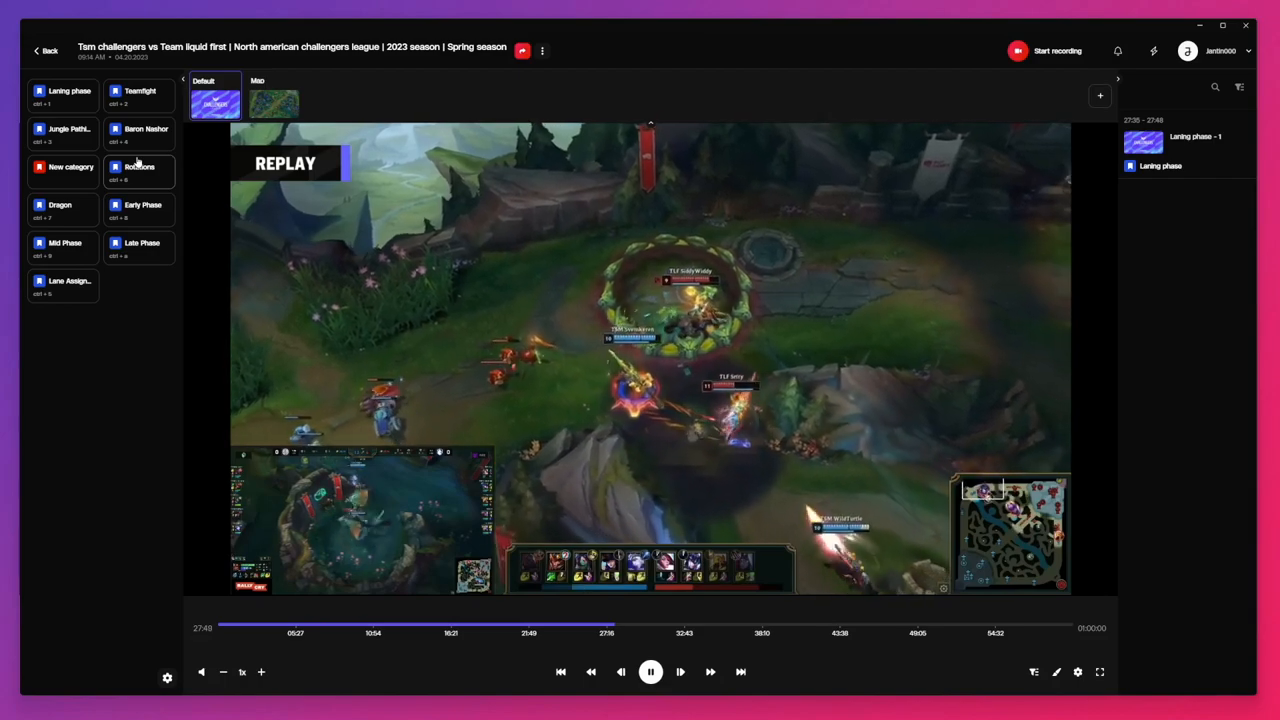
left_click(650, 671)
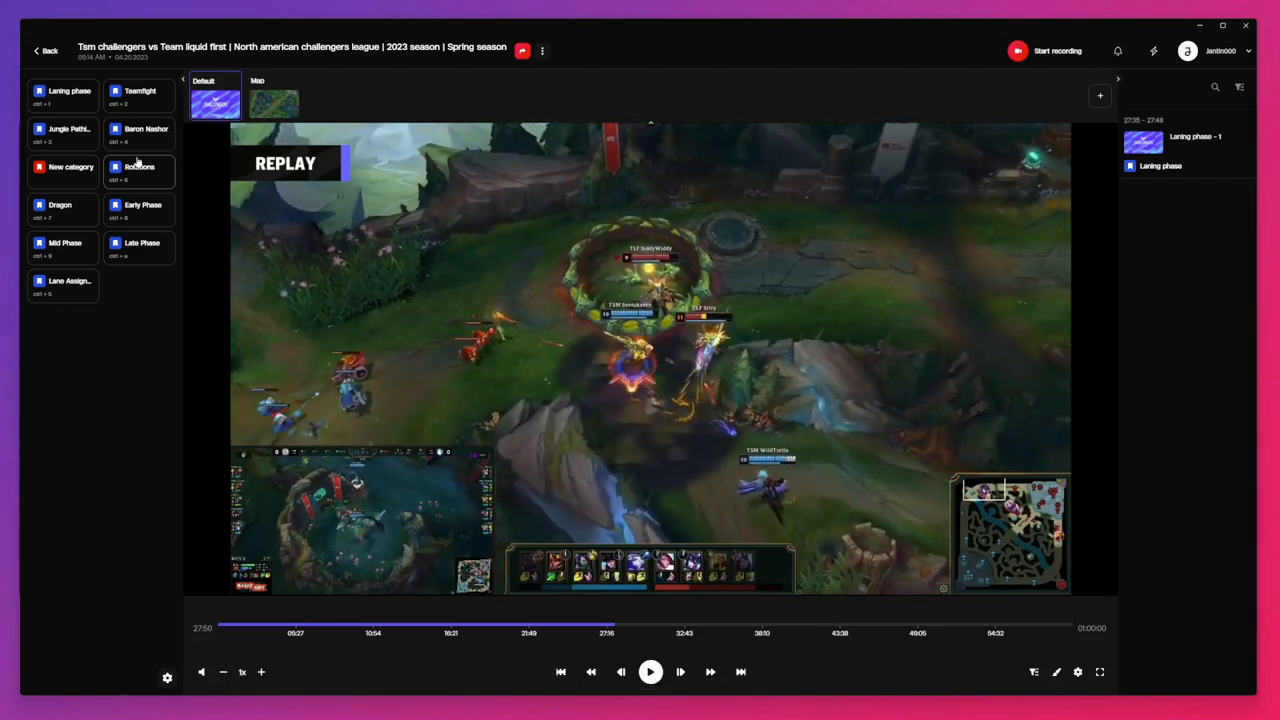